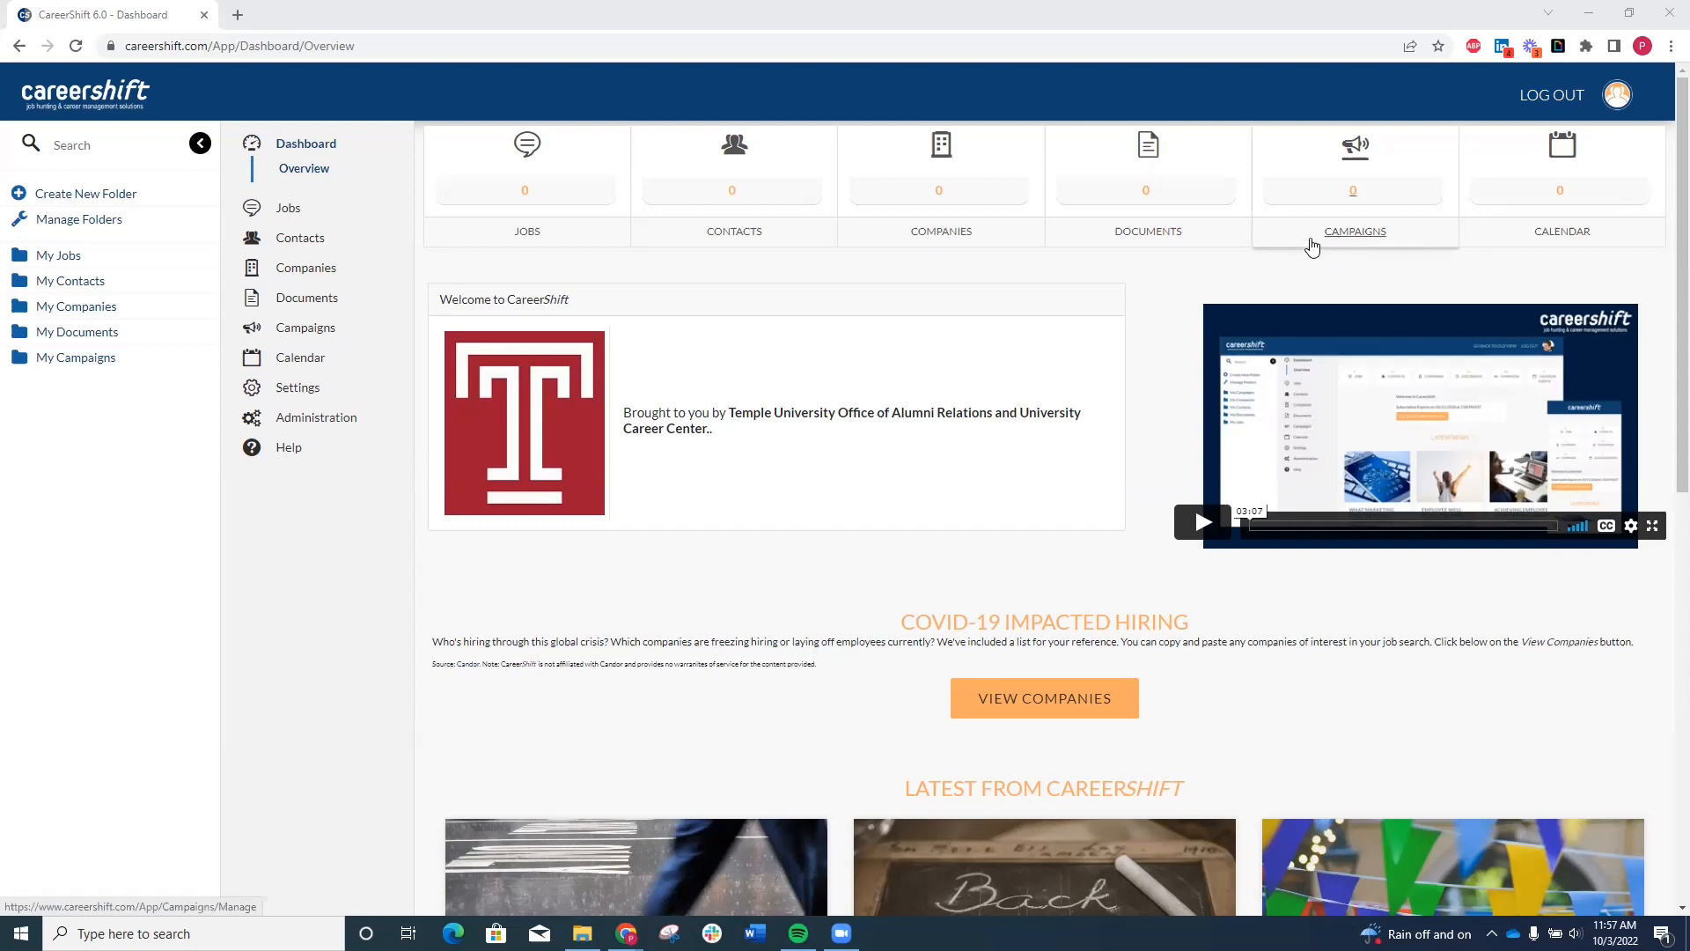
{"action": "mouse_move", "coordinate": [1301, 235]}
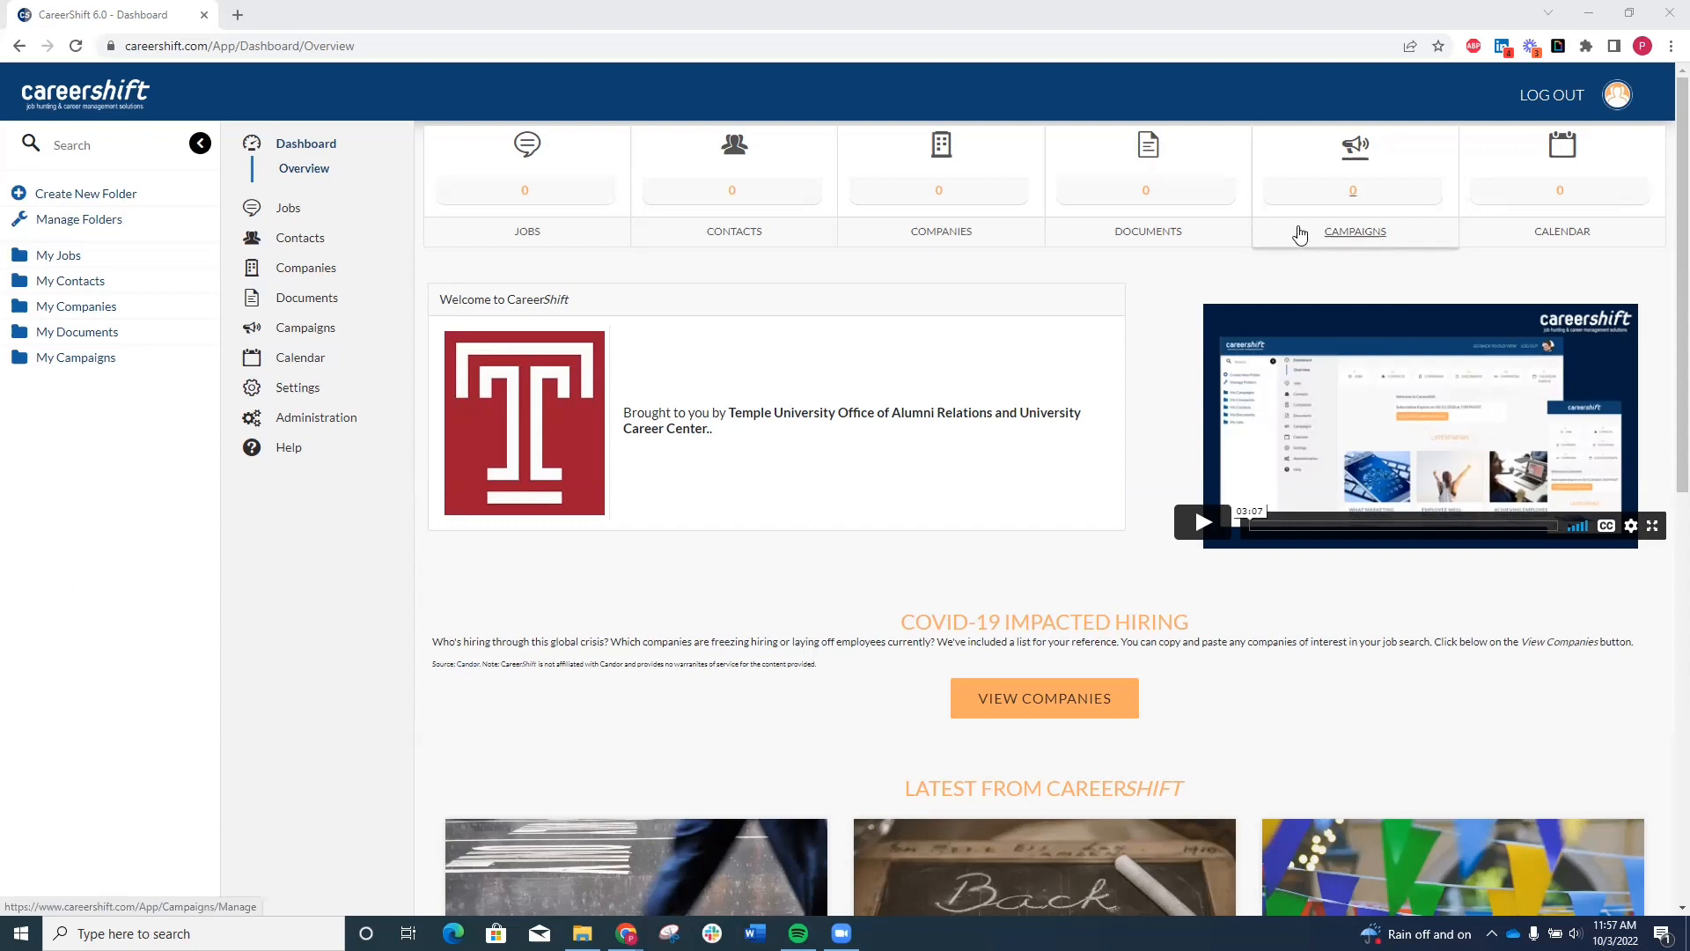
{"action": "mouse_move", "coordinate": [272, 411]}
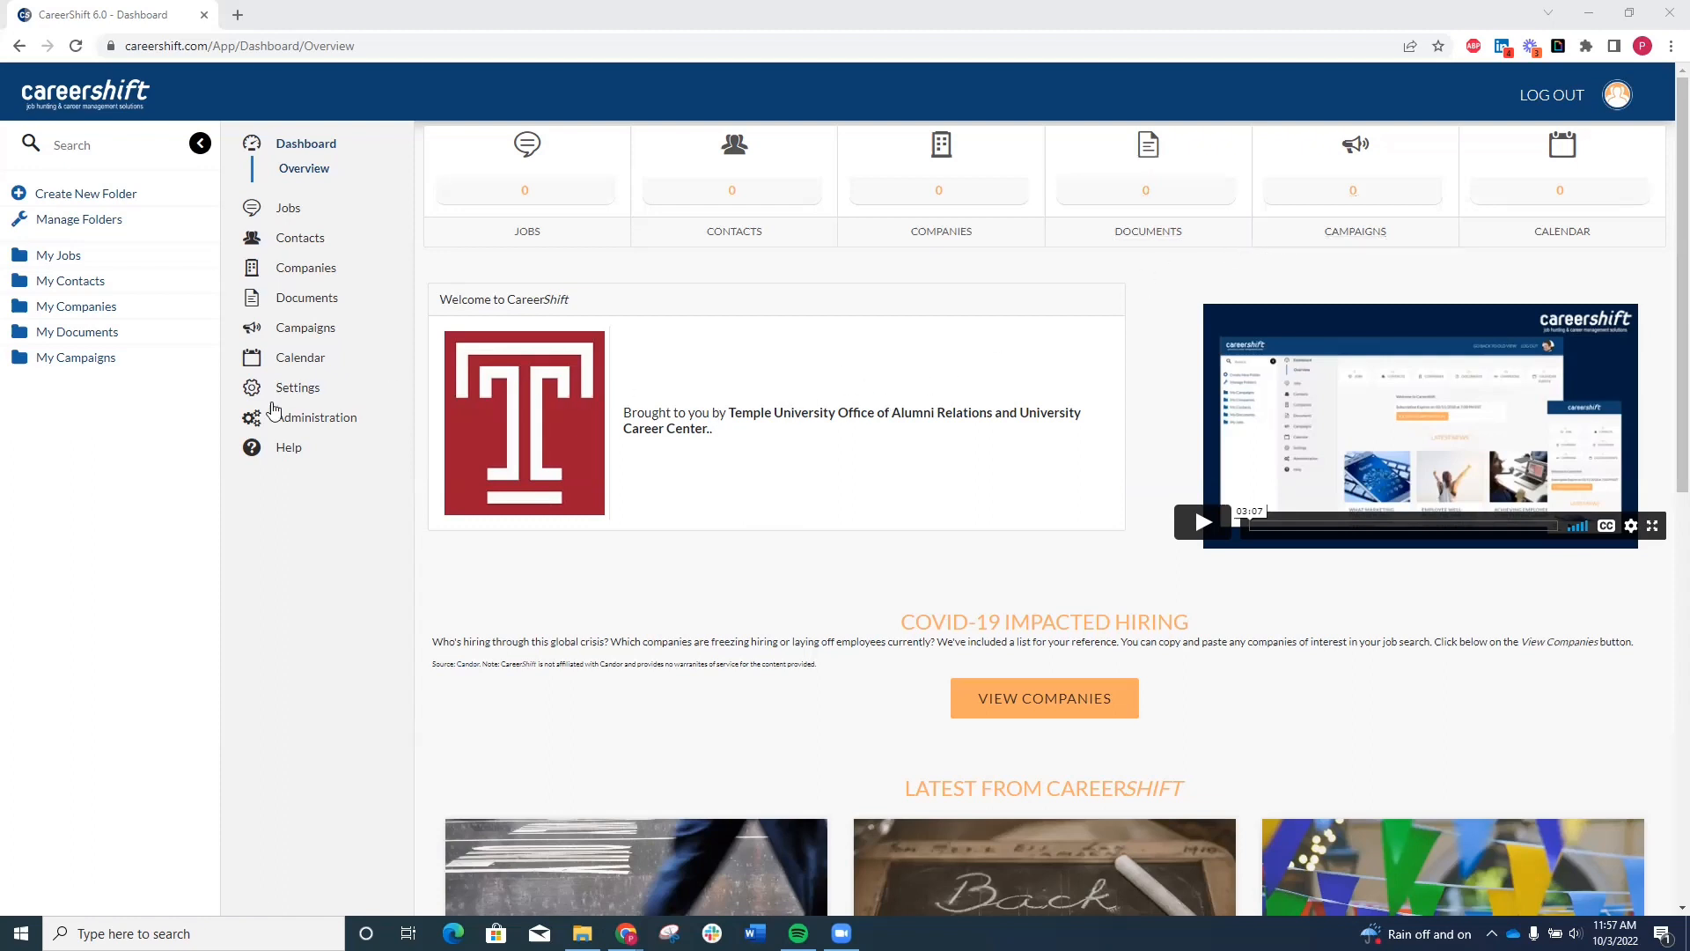
- Expand the Contacts menu to show search, manage, saved searches, import and export options
{"action": "left_click", "coordinate": [301, 237]}
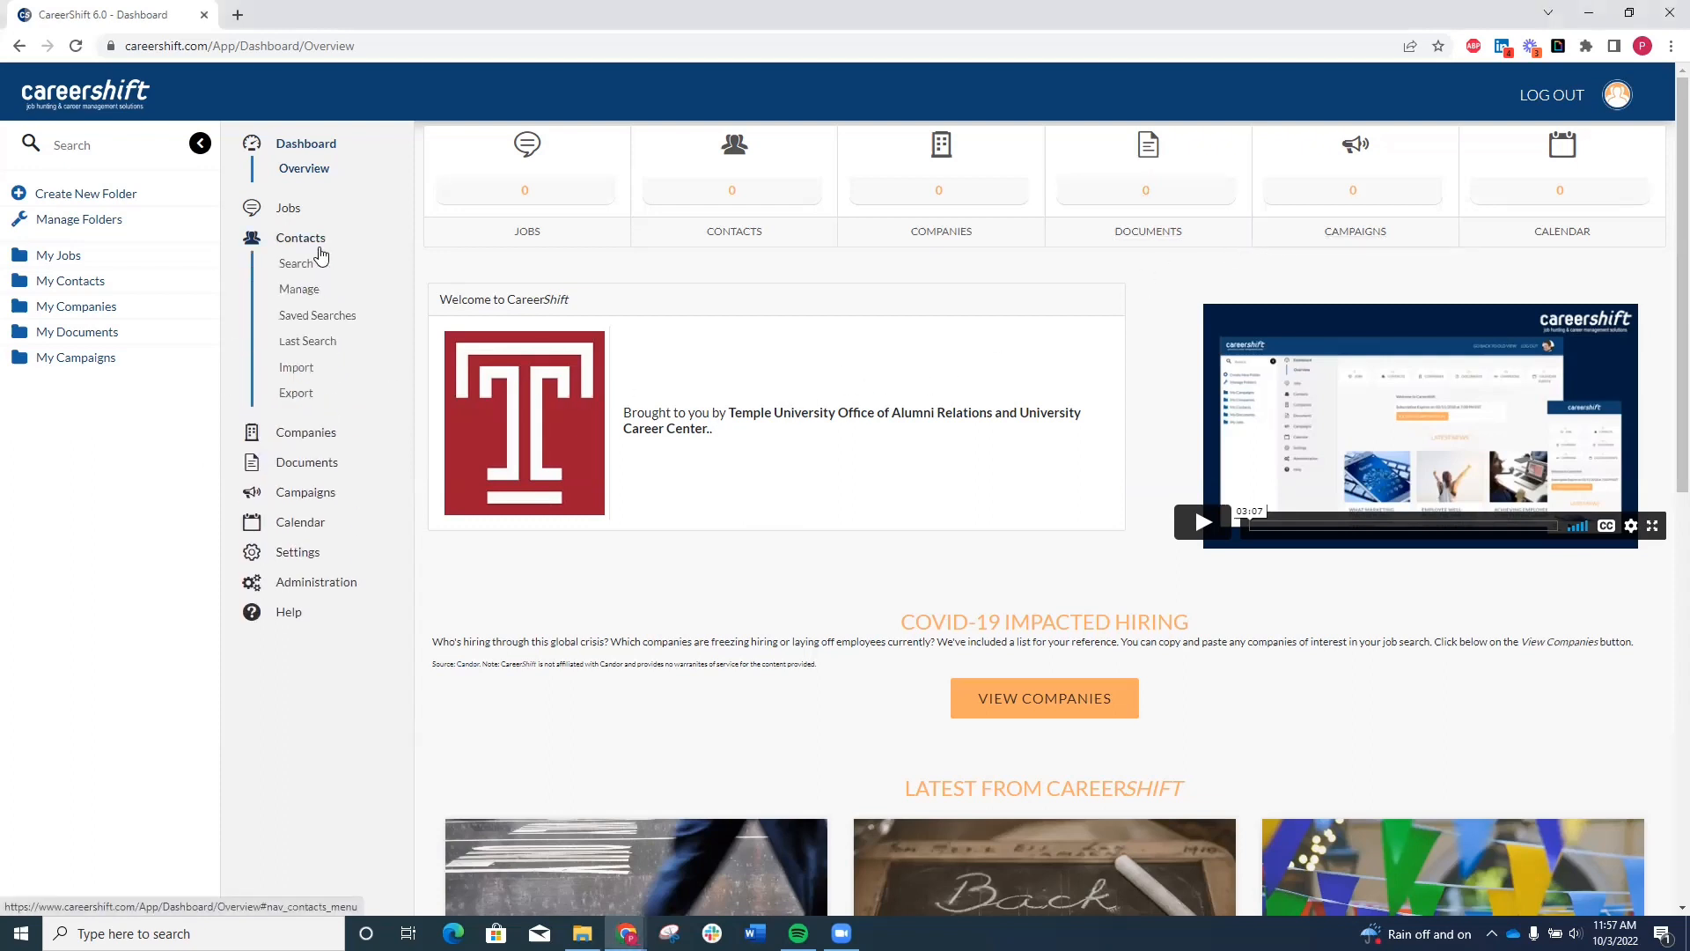
{"action": "mouse_move", "coordinate": [327, 262]}
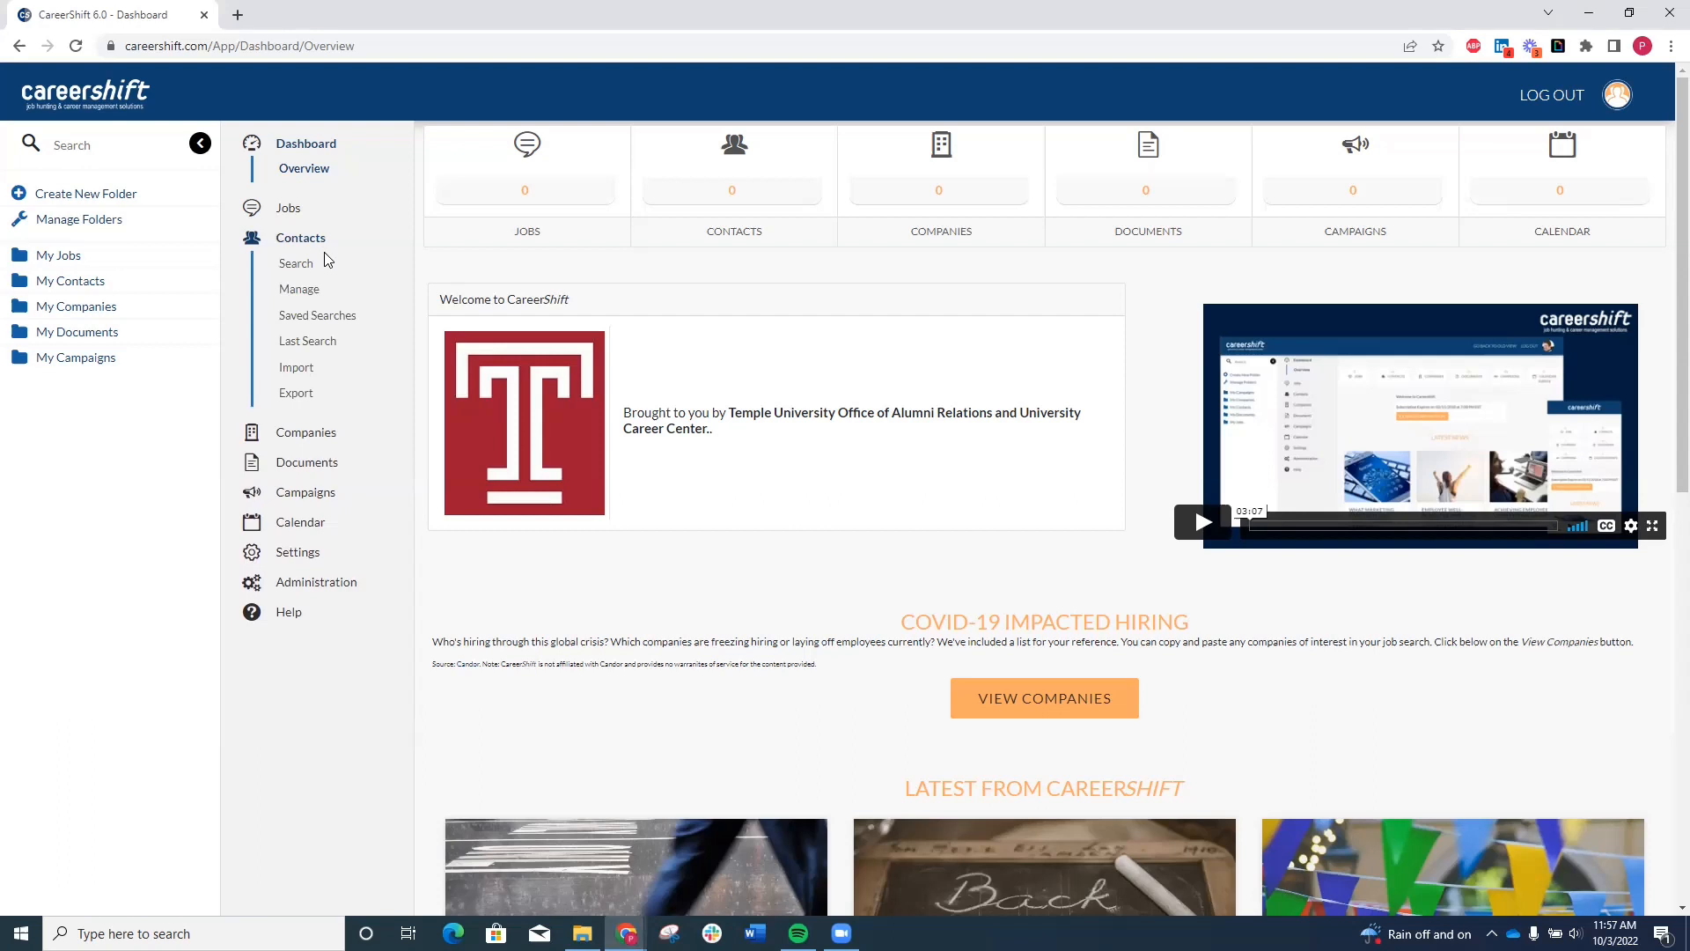
{"action": "mouse_move", "coordinate": [327, 261]}
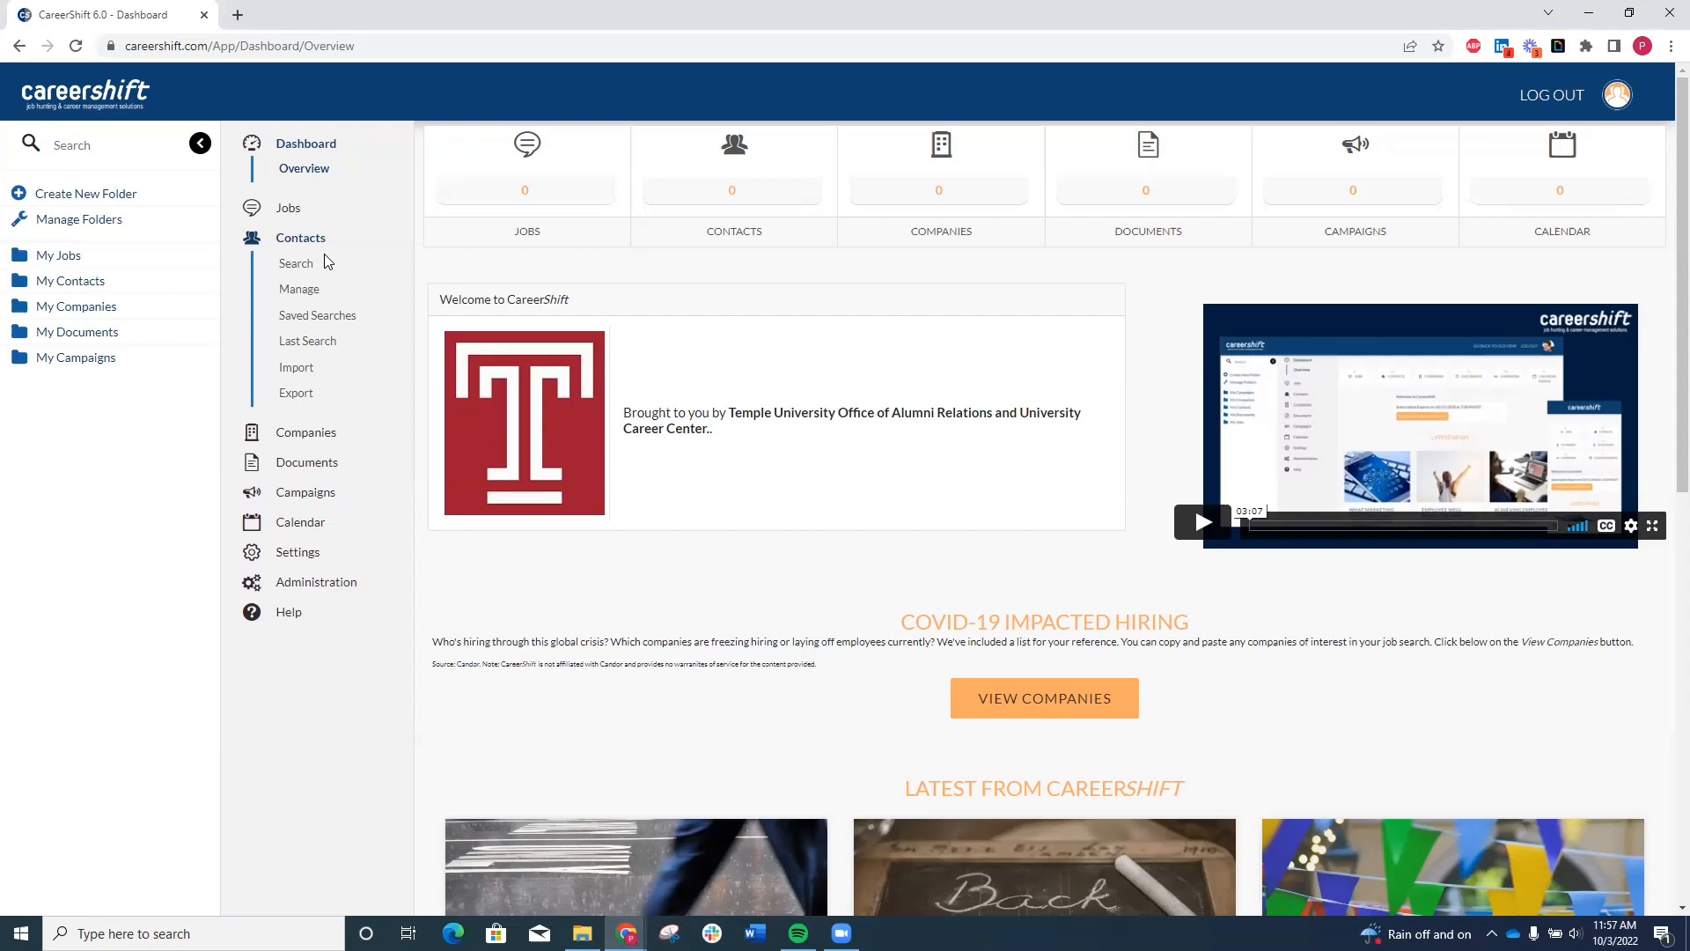
{"action": "mouse_move", "coordinate": [243, 357]}
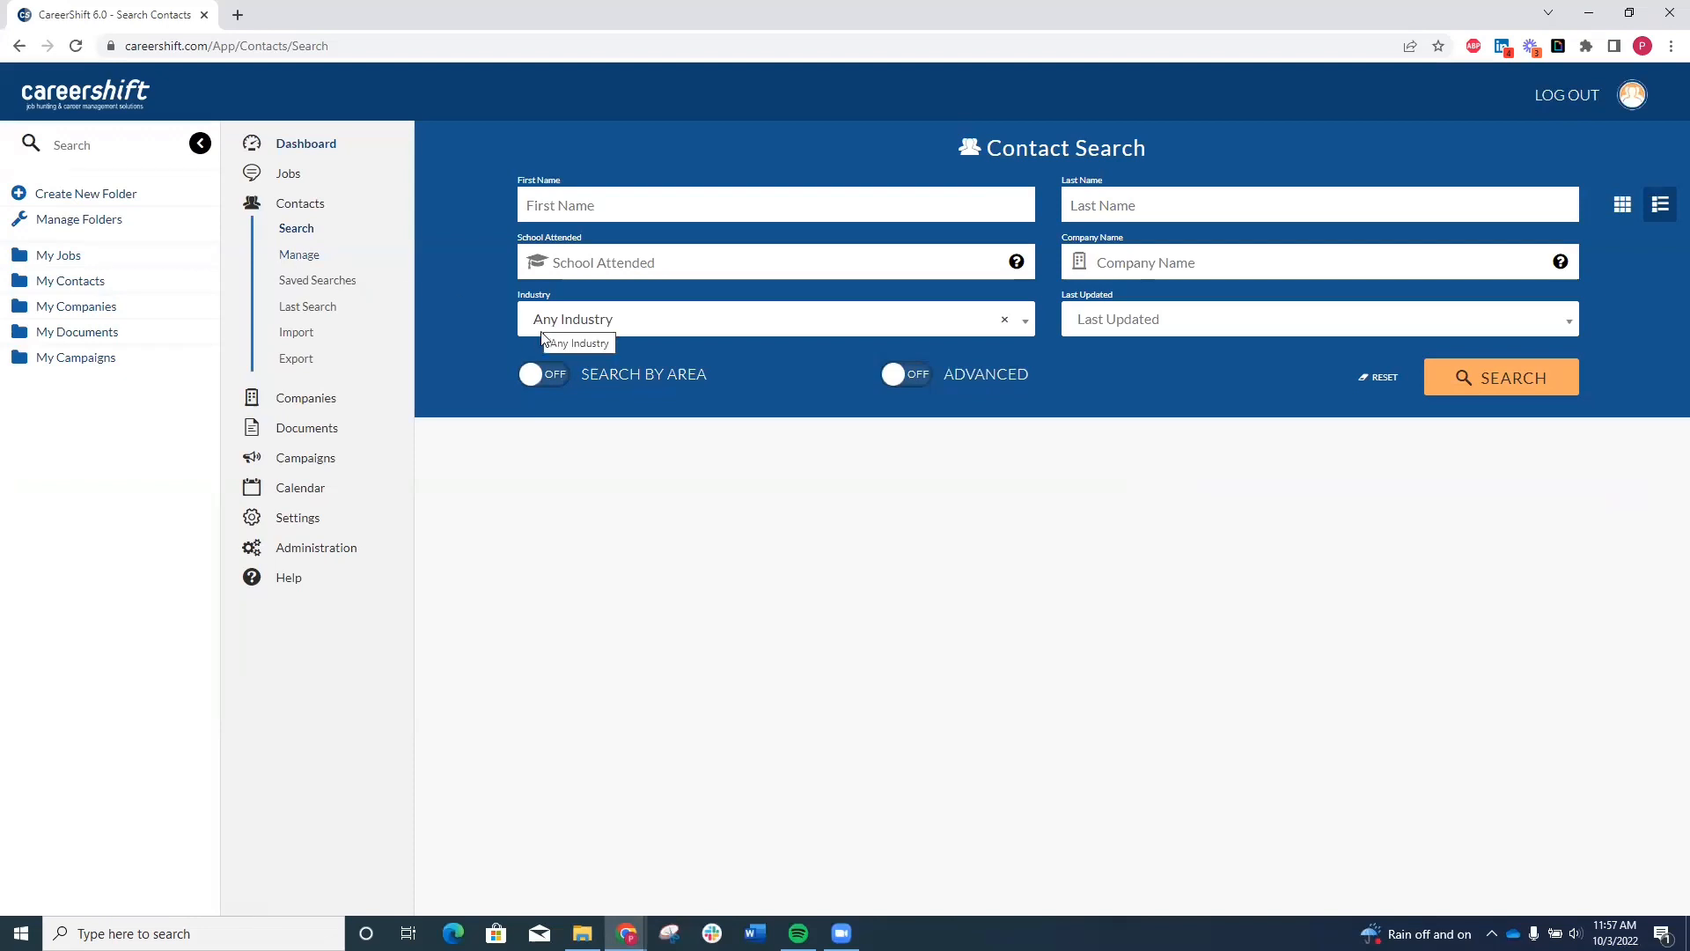
- Search contacts from 'temple university' in Advertising & Marketing, returning 4,237 results
{"action": "type", "text": "\"temple university\""}
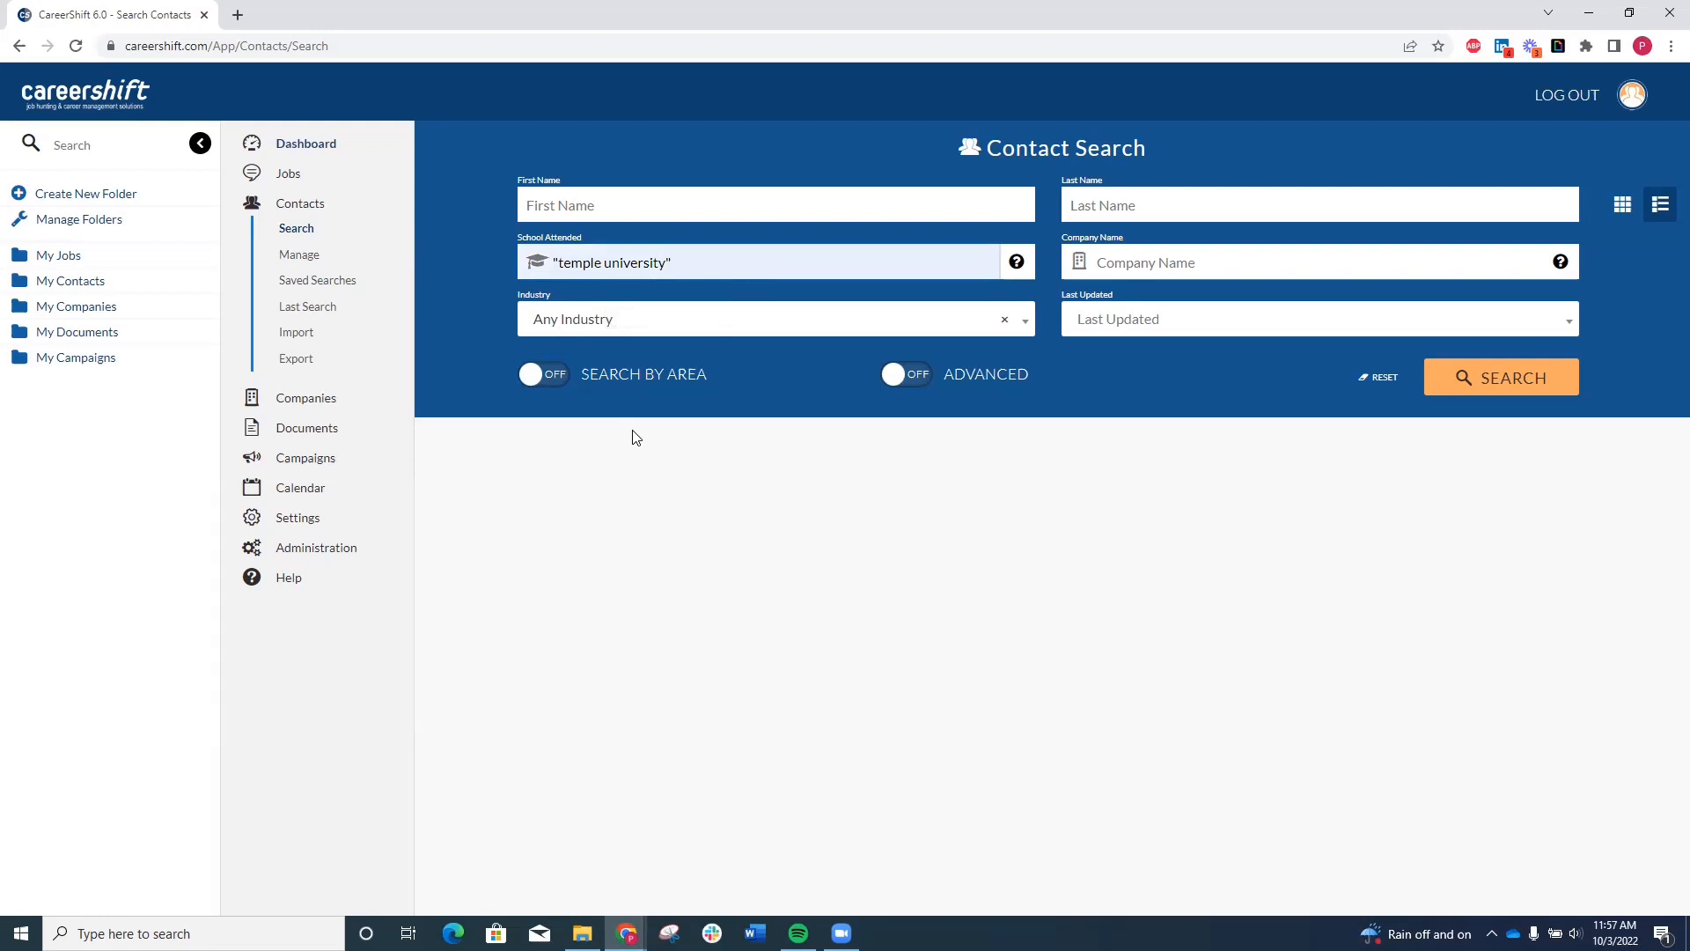
{"action": "mouse_move", "coordinate": [731, 422]}
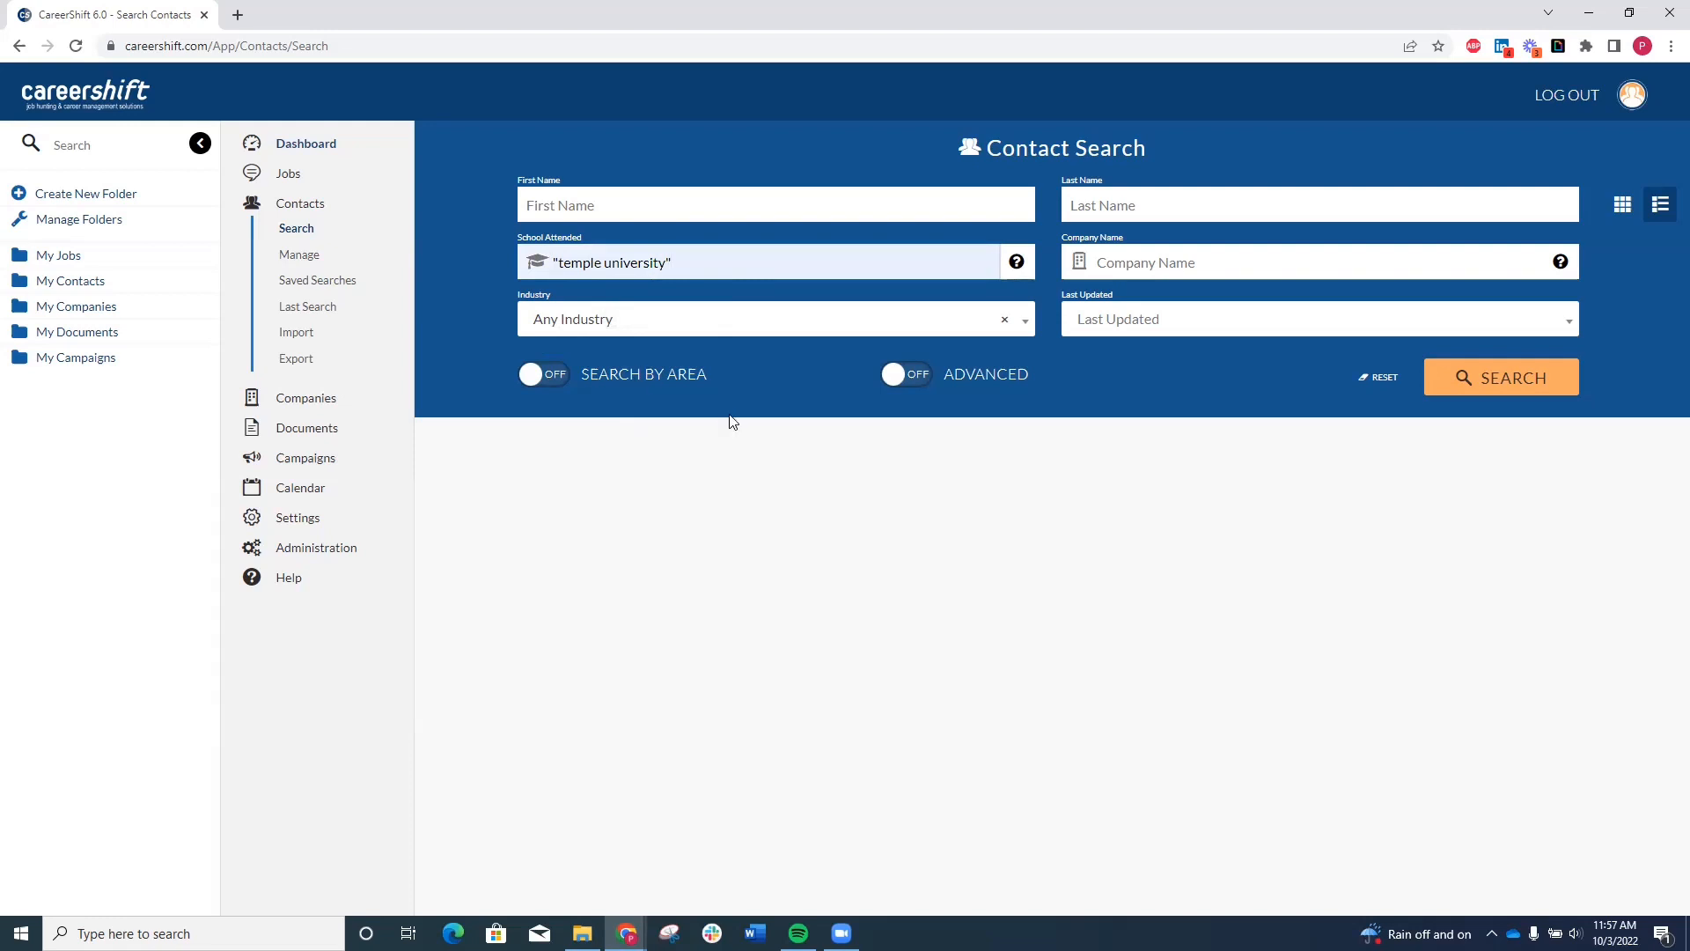
{"action": "mouse_move", "coordinate": [776, 412]}
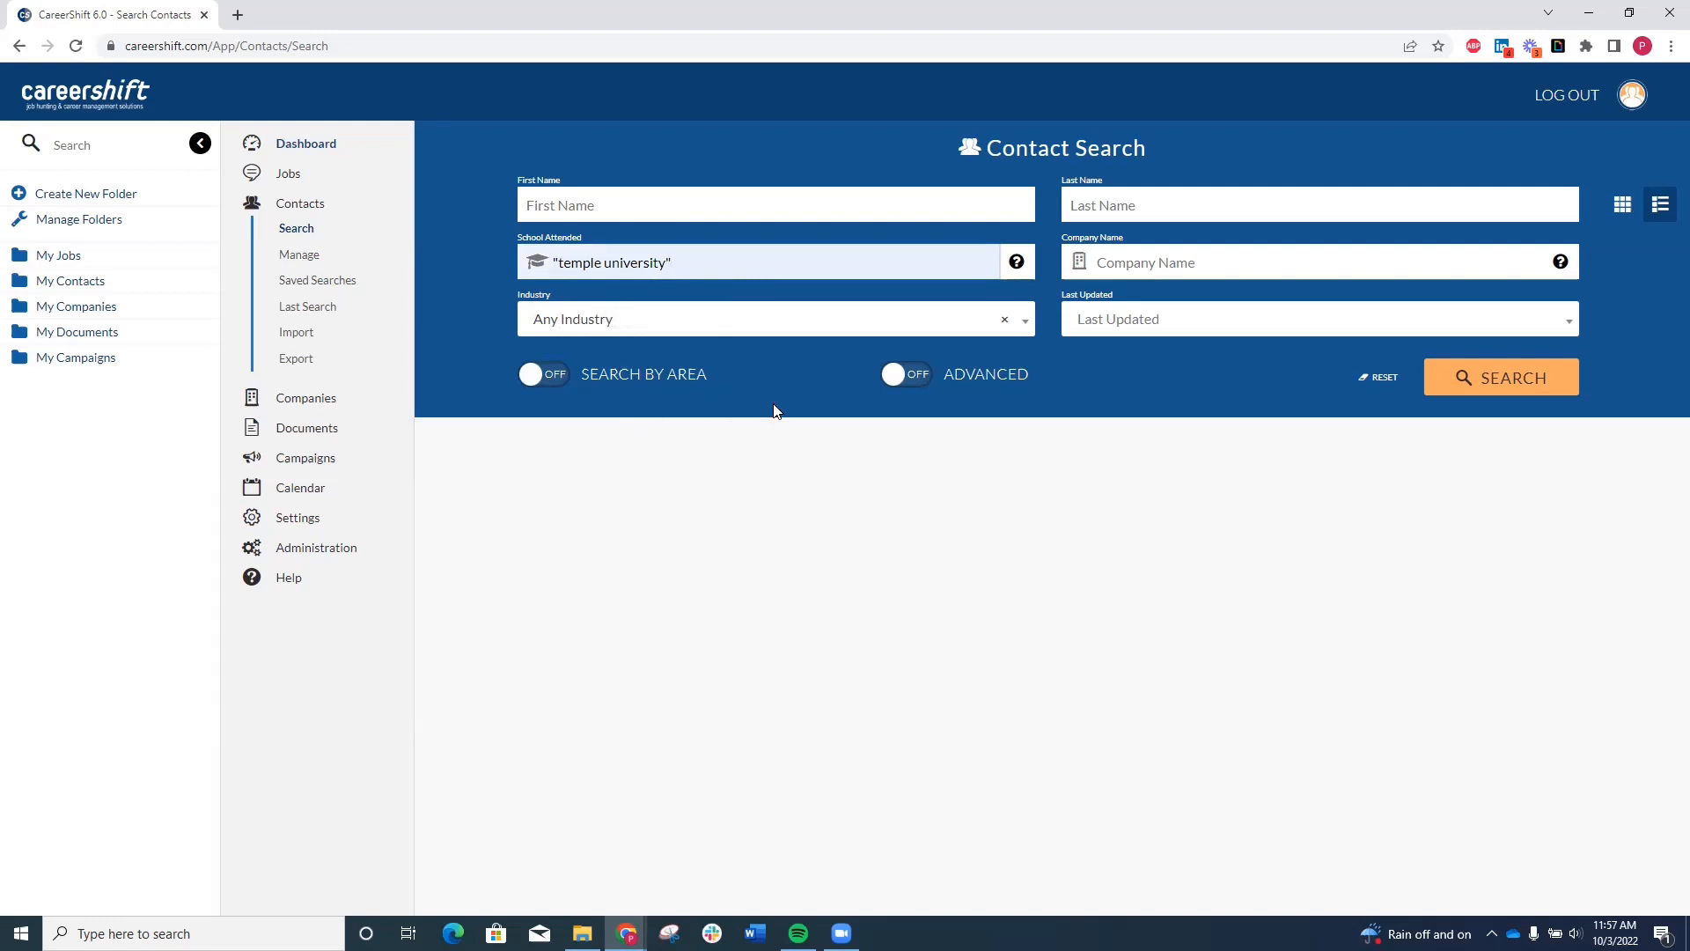
{"action": "left_click", "coordinate": [771, 318]}
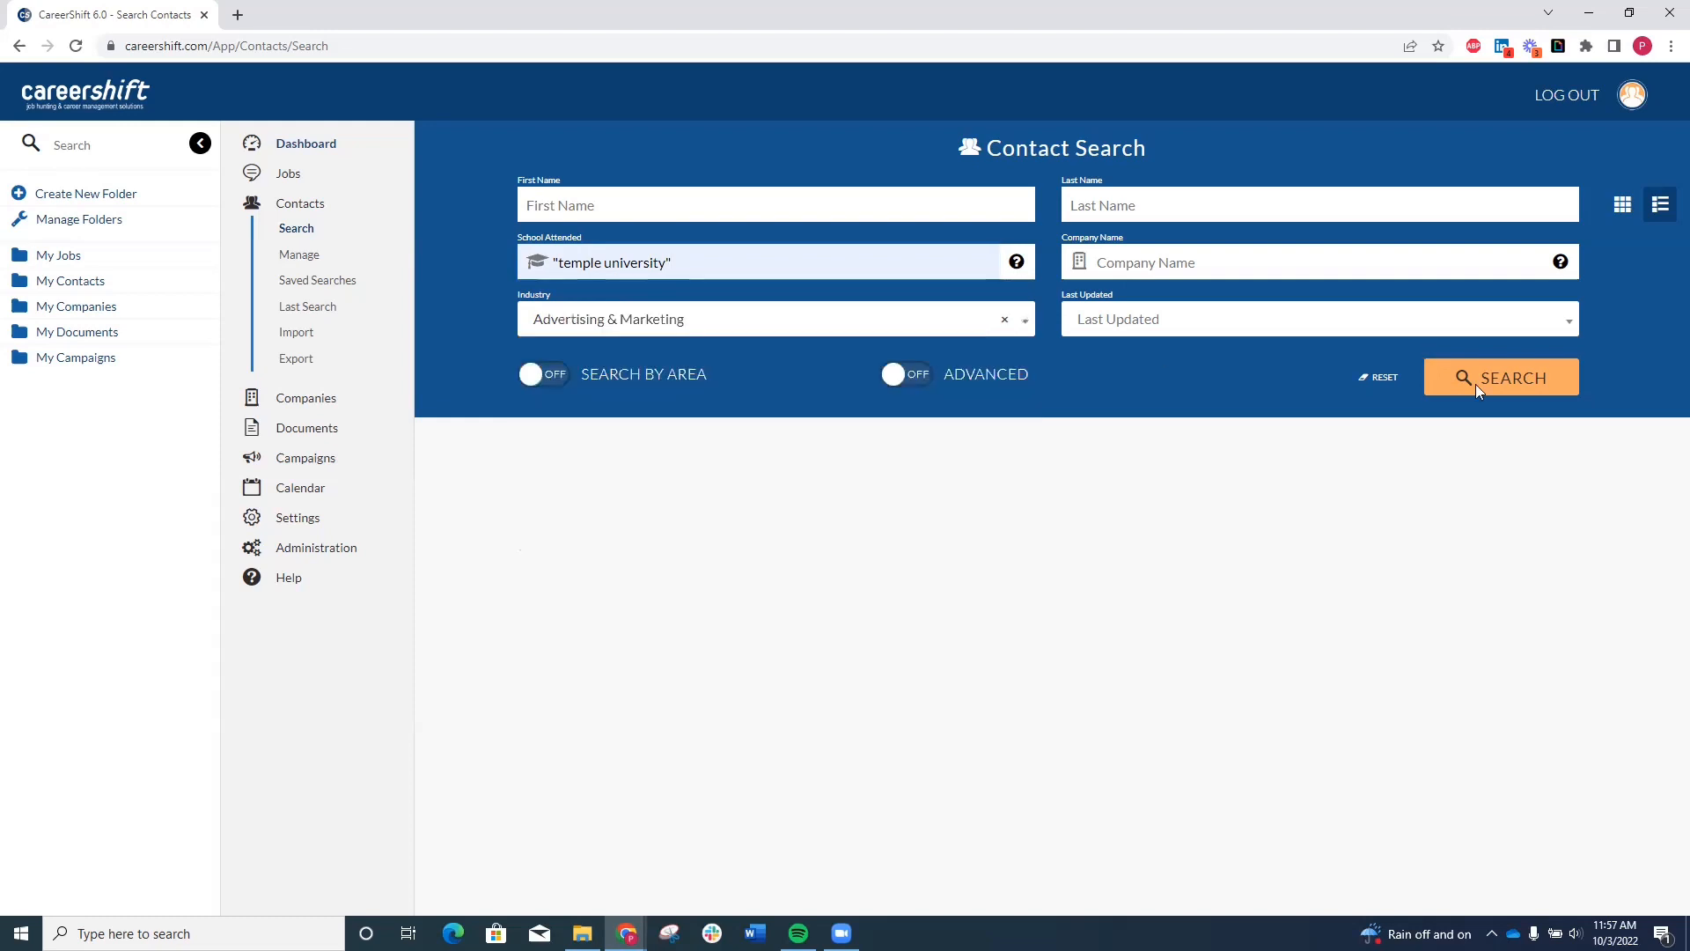
{"action": "left_click", "coordinate": [1499, 377]}
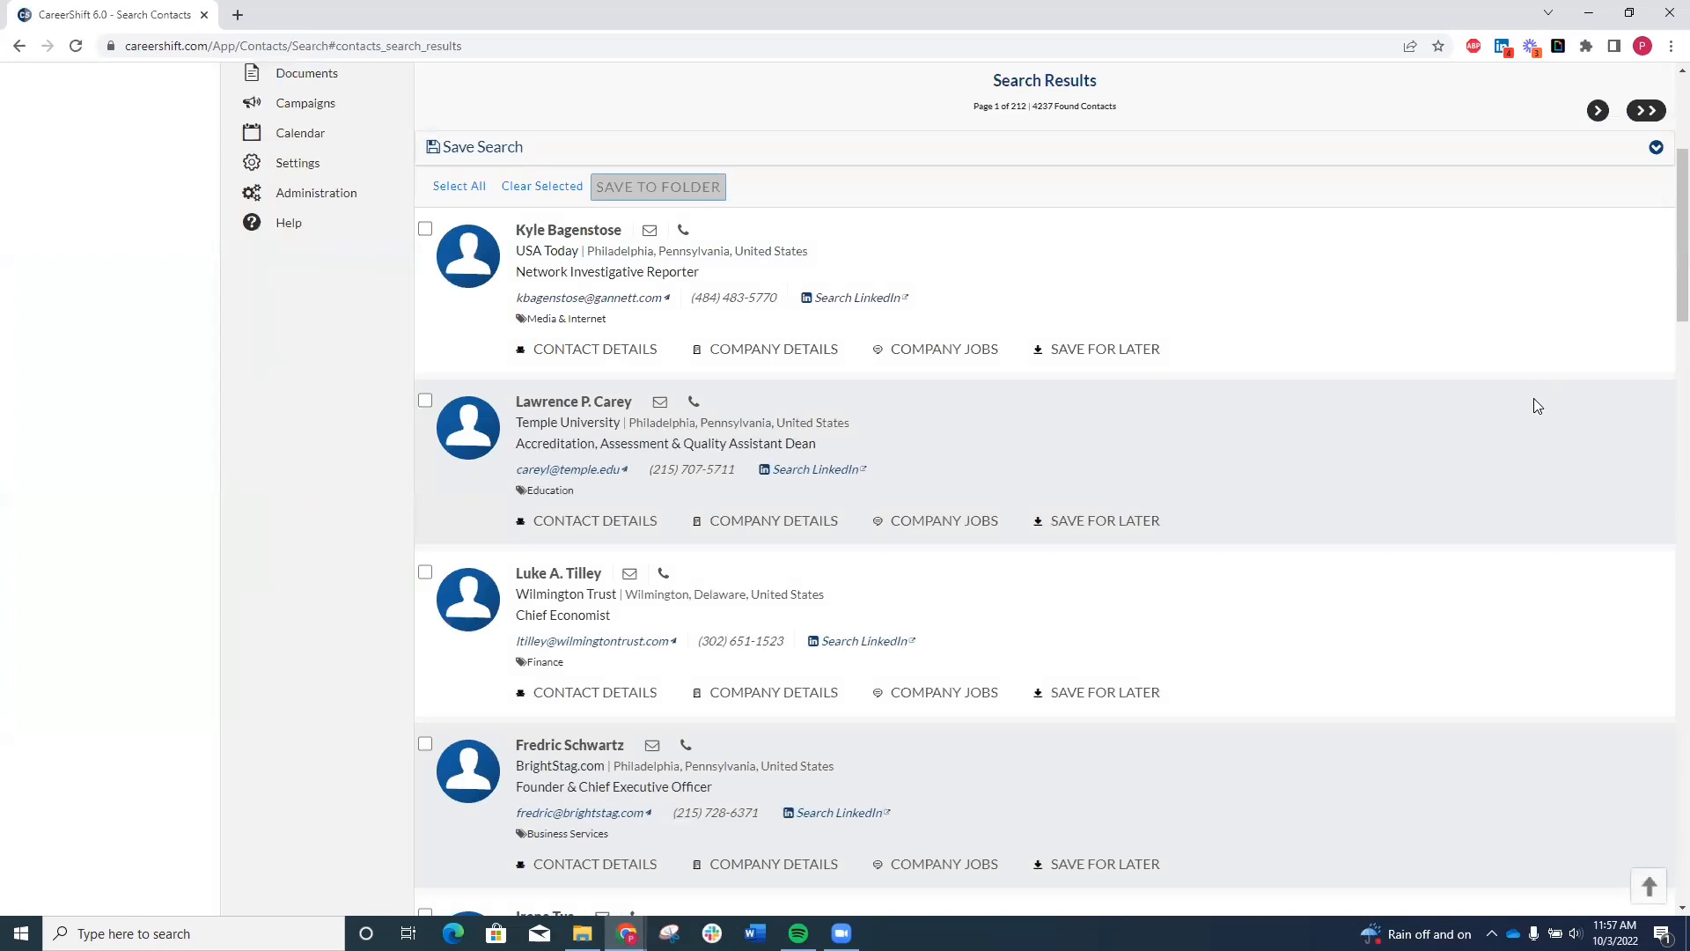
{"action": "mouse_move", "coordinate": [1623, 409]}
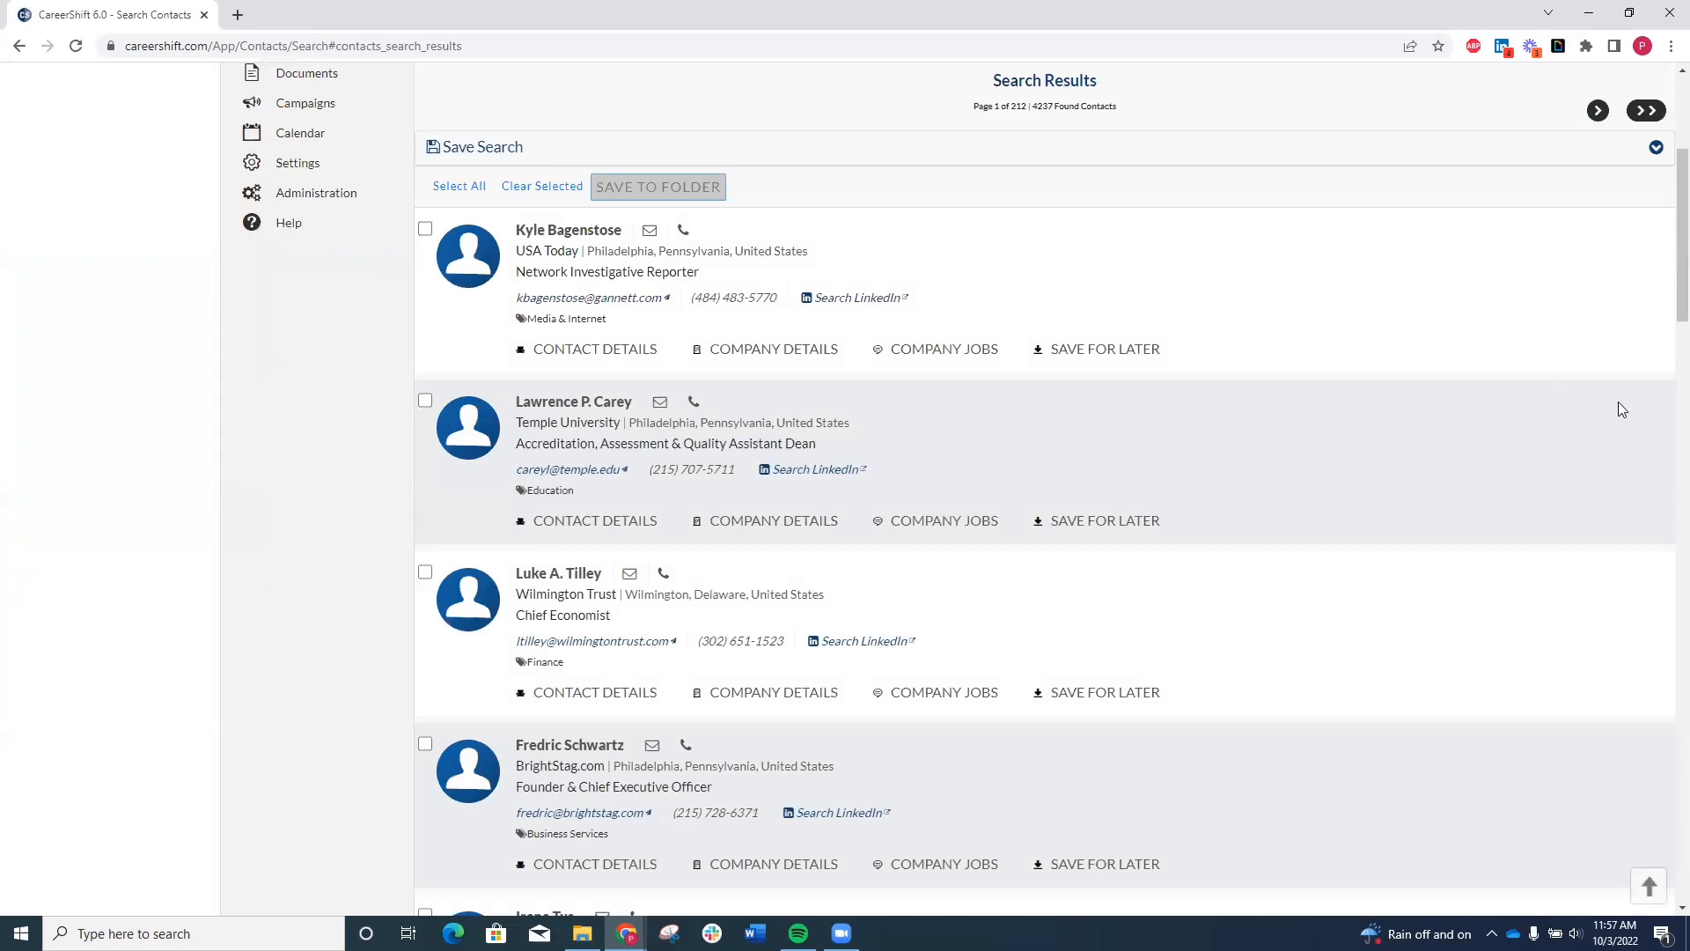